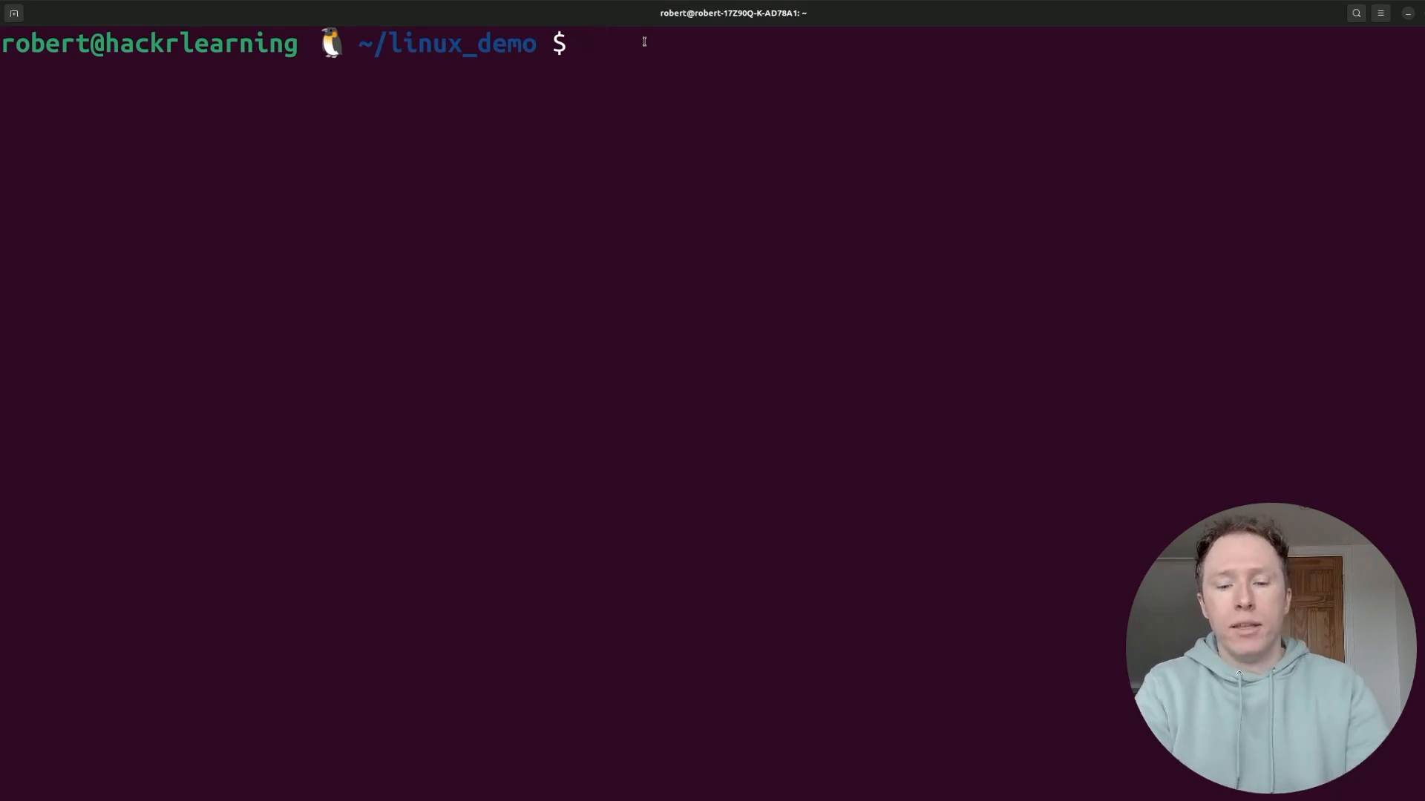
- Run ls --color to list linux_demo's folders, archives, scripts and symlinks in colour
text(ls --colo)
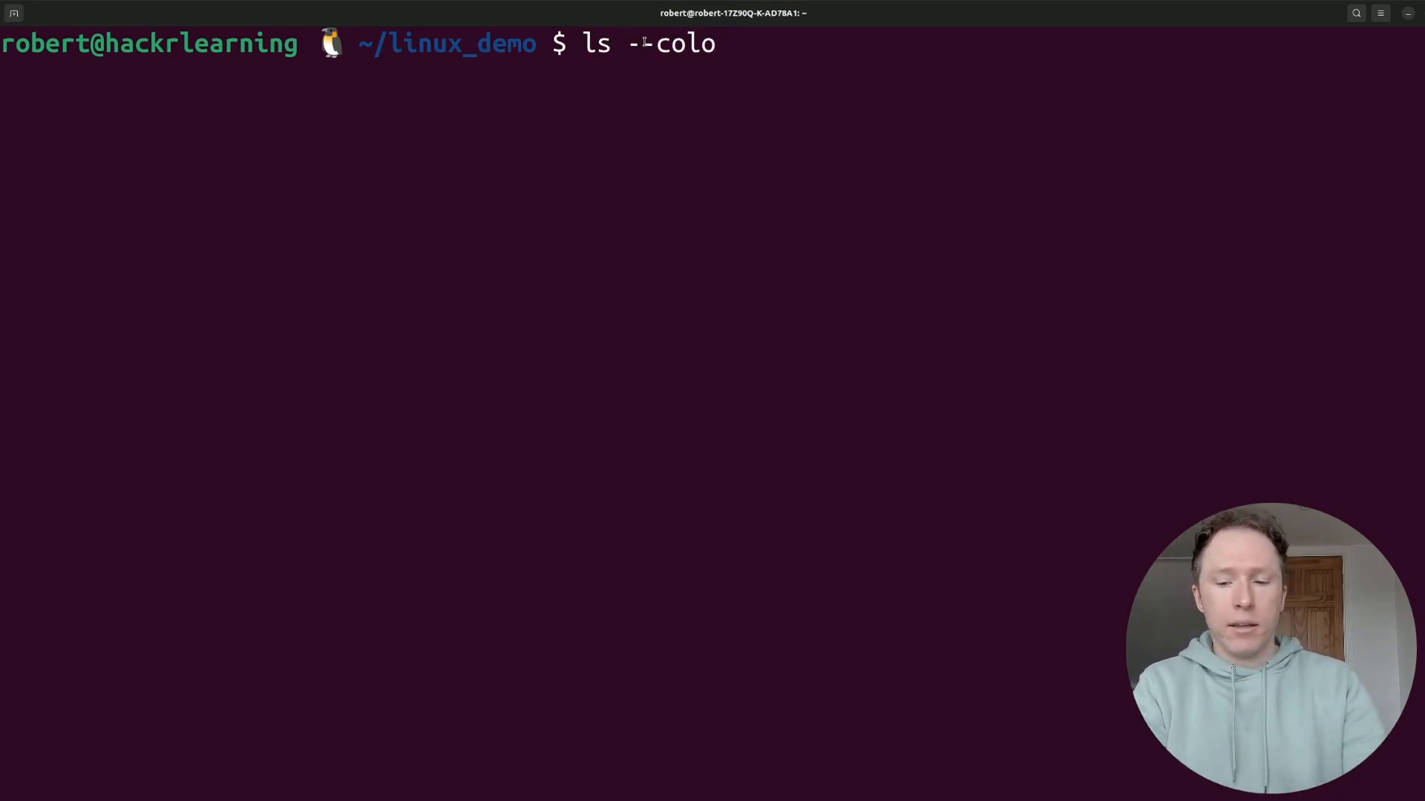
key(Return)
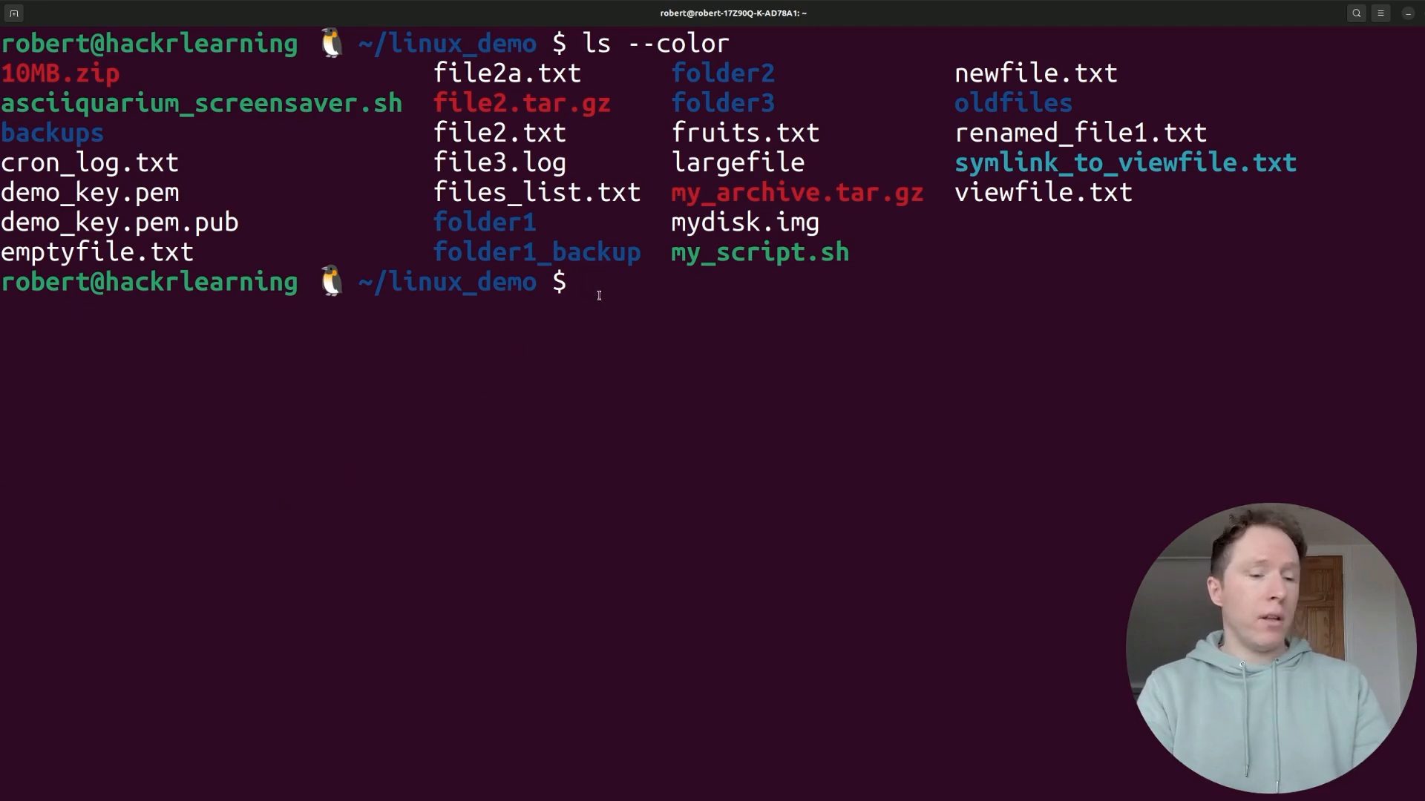
text(ls | grep .txt)
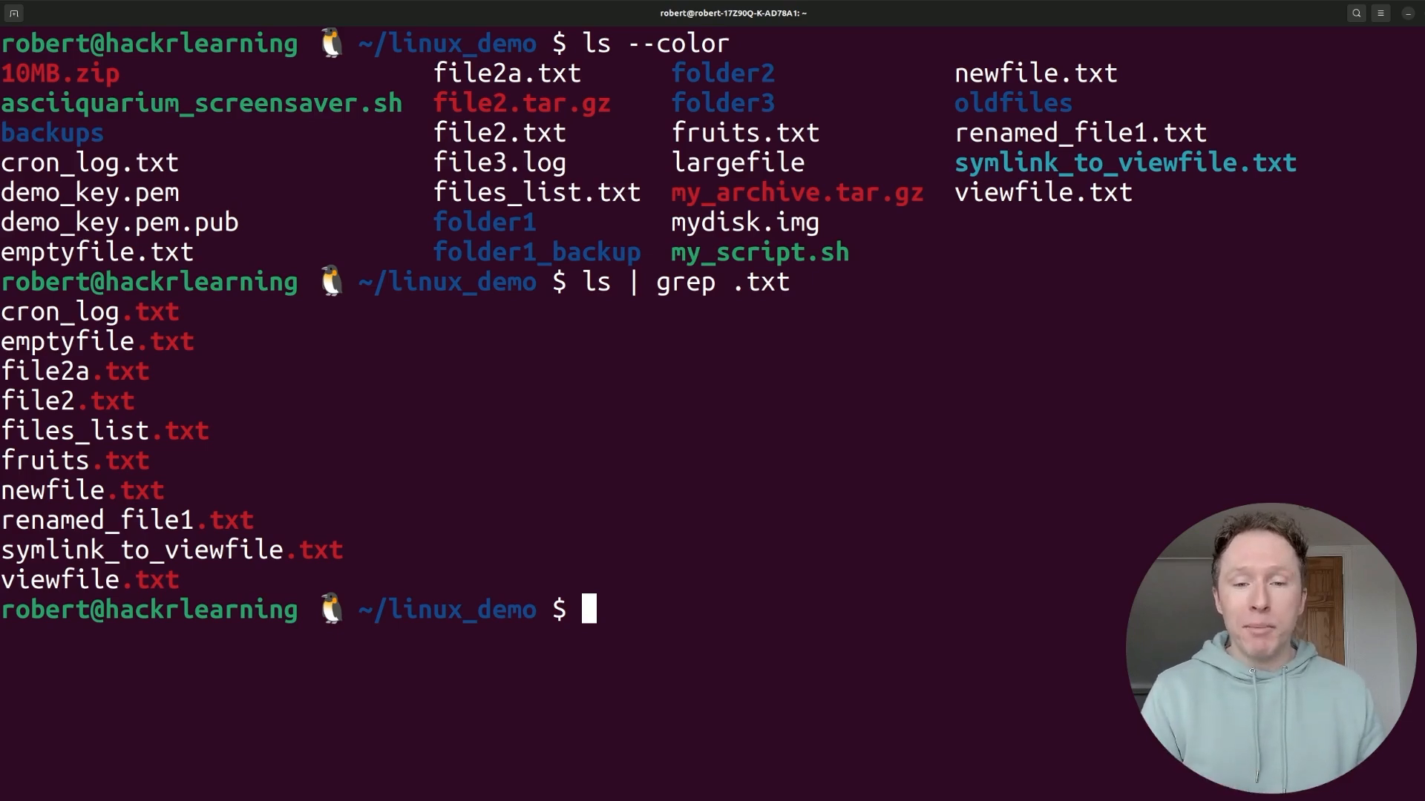
- Run fortune | cowsay so an ASCII cow says "You look tired."
text(fortune | co)
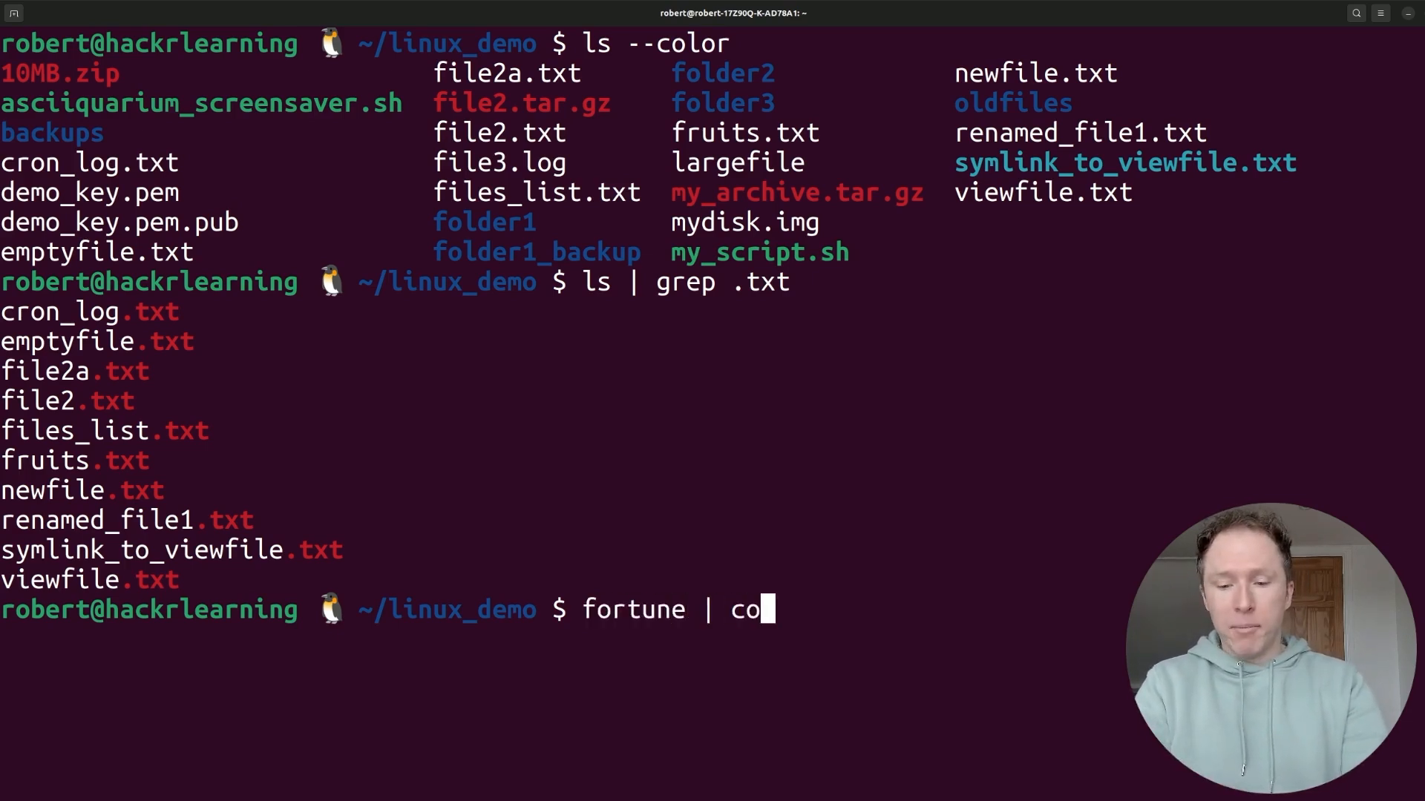
key(Return)
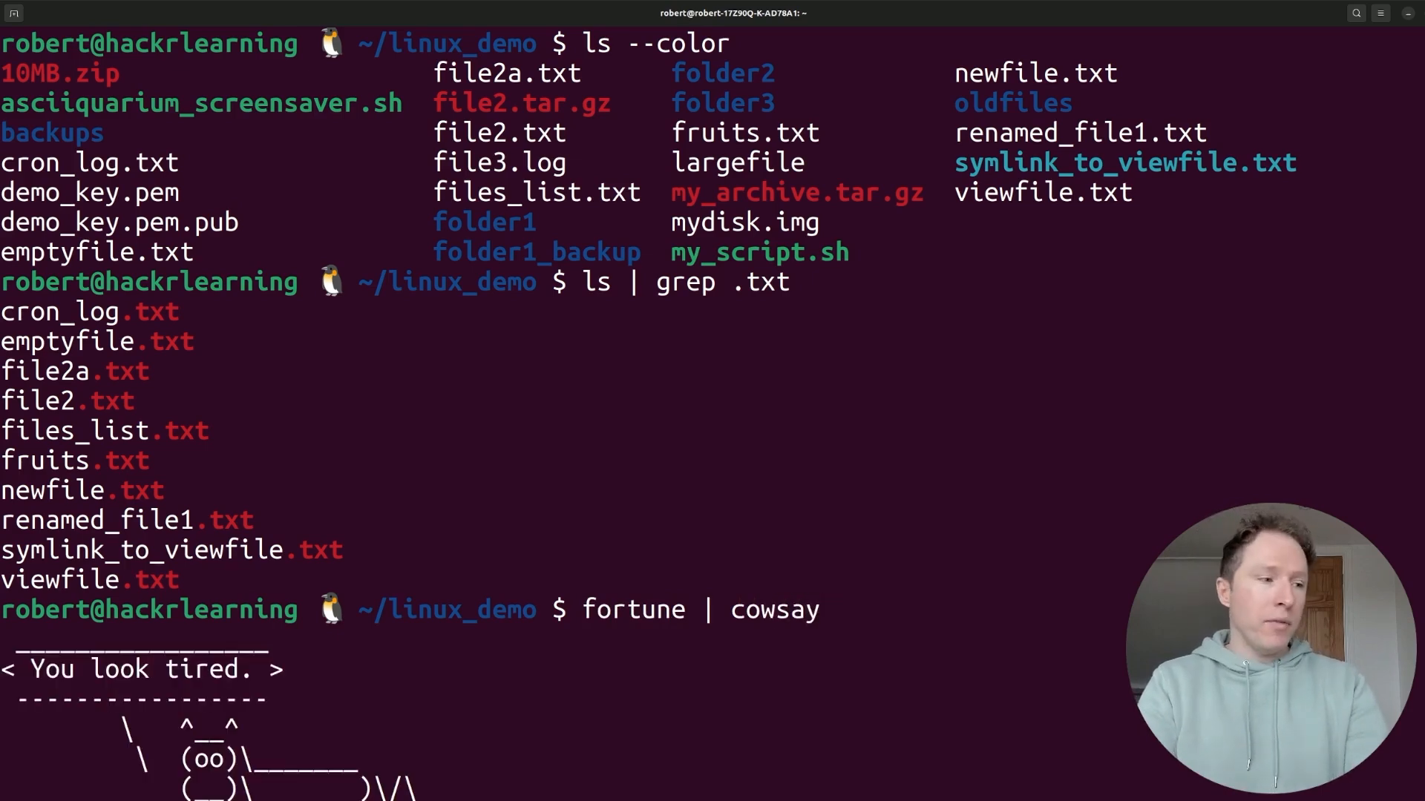